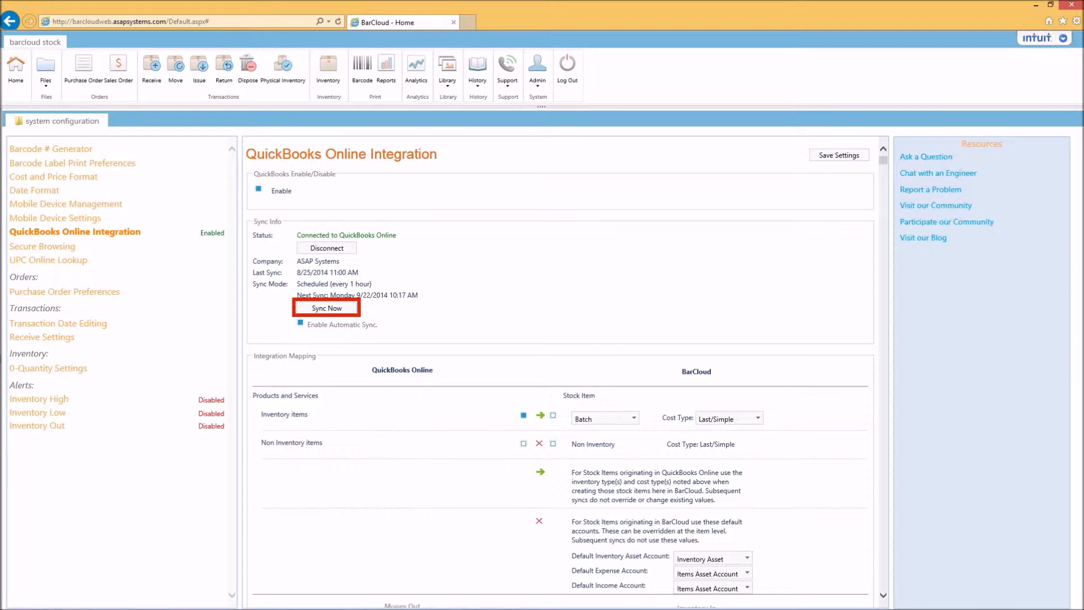
# Run a manual QuickBooks Online sync and dismiss the completed sync report.
pyautogui.click(326, 307)
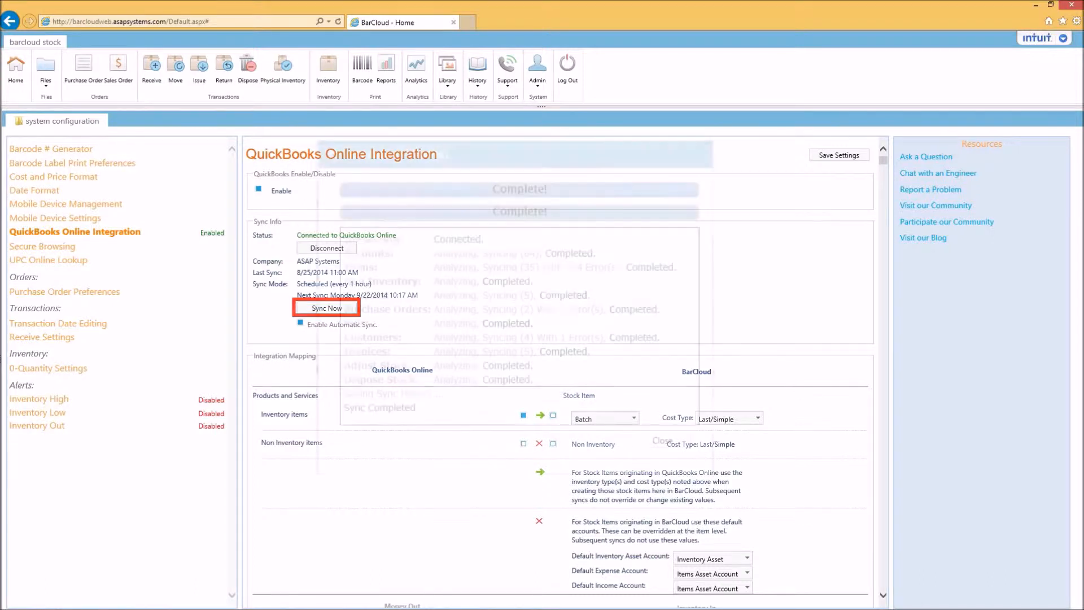
pyautogui.click(327, 307)
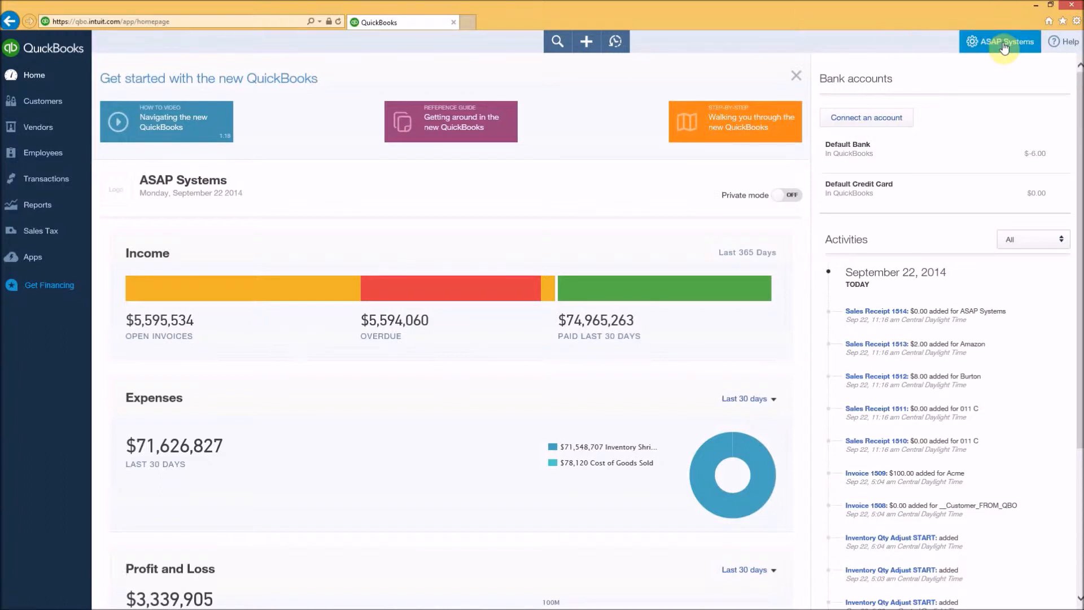
# From the ASAP Systems company gear menu, choose Tools > Export Data.
pyautogui.click(1001, 41)
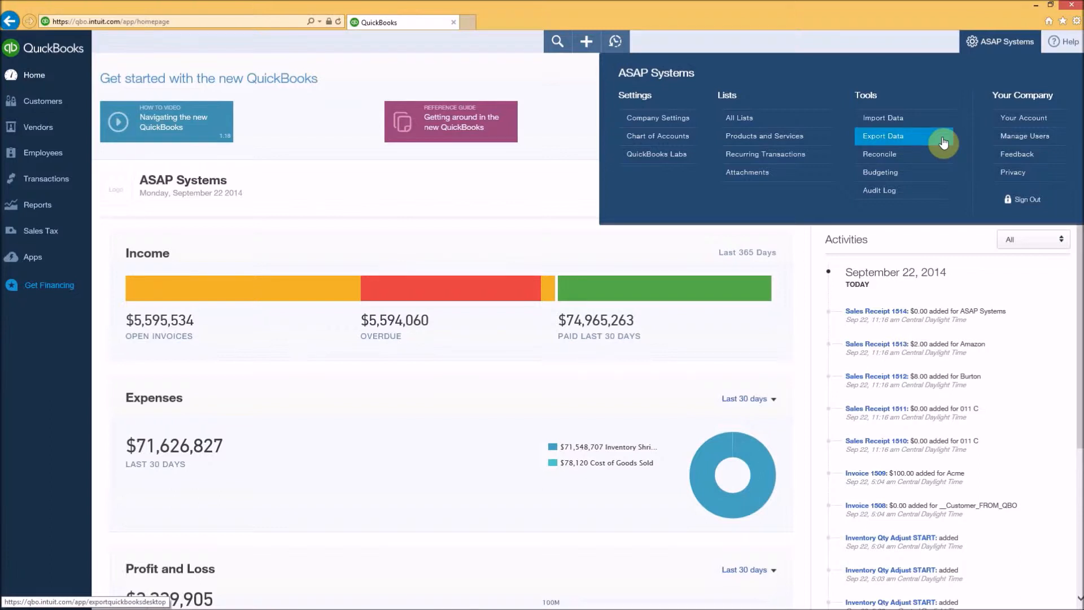
pyautogui.click(883, 136)
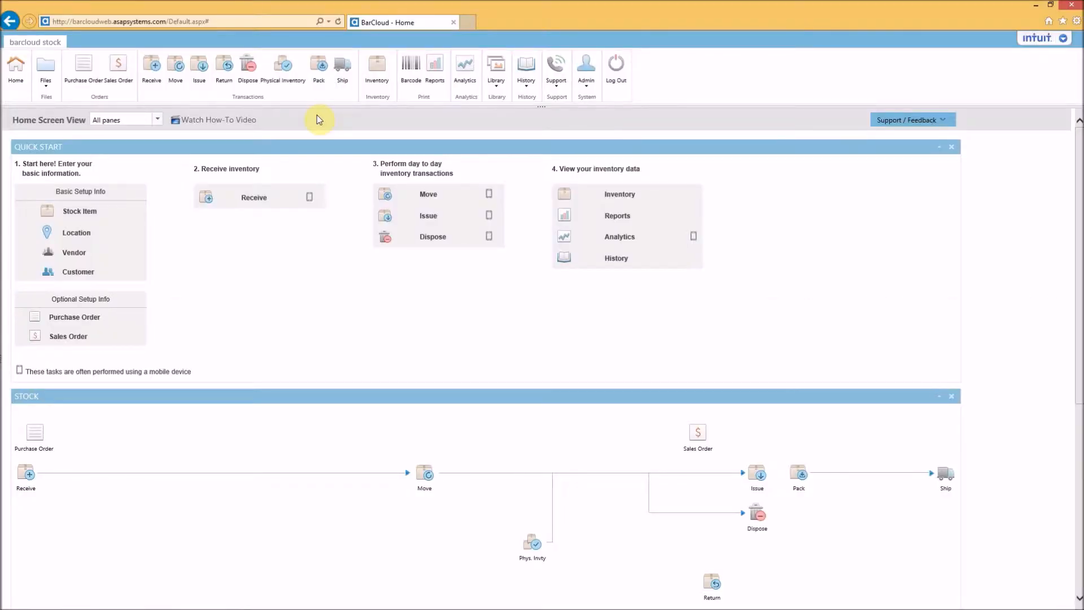
pyautogui.click(46, 66)
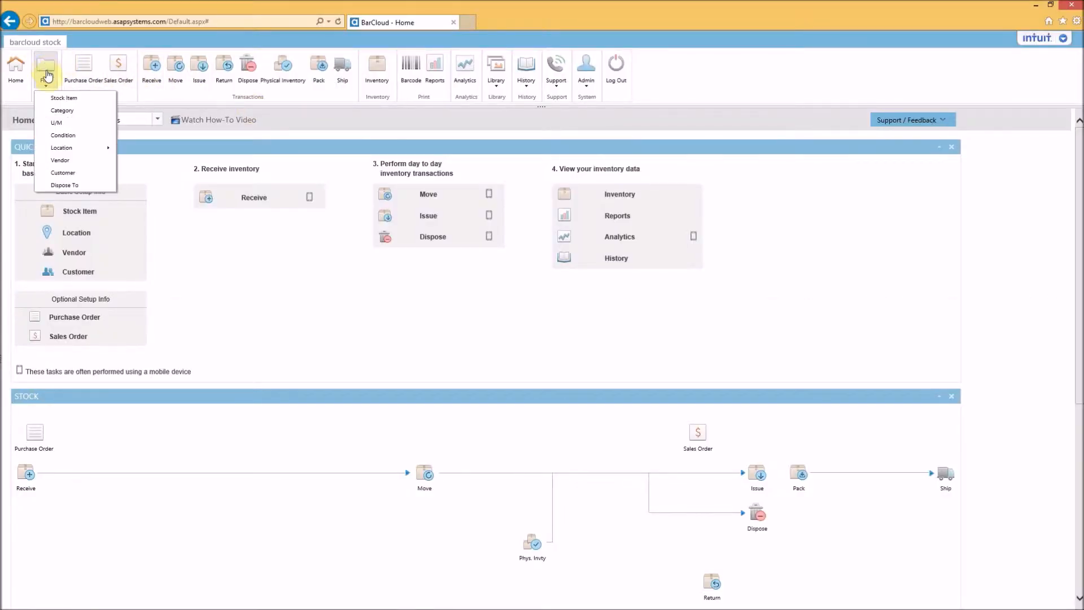
pyautogui.moveTo(62, 147)
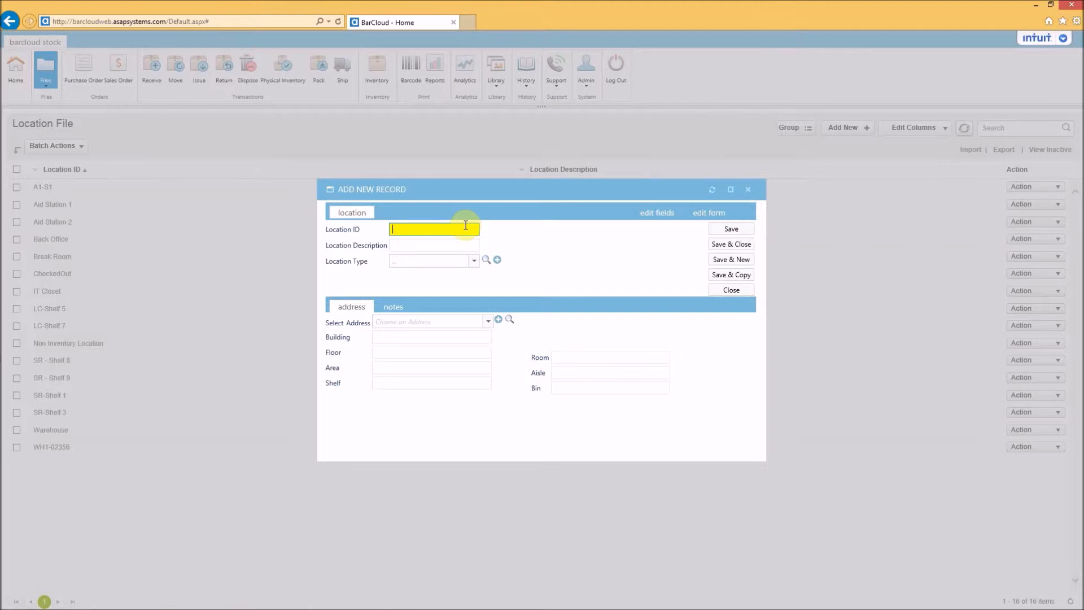
pyautogui.write('Central Supply')
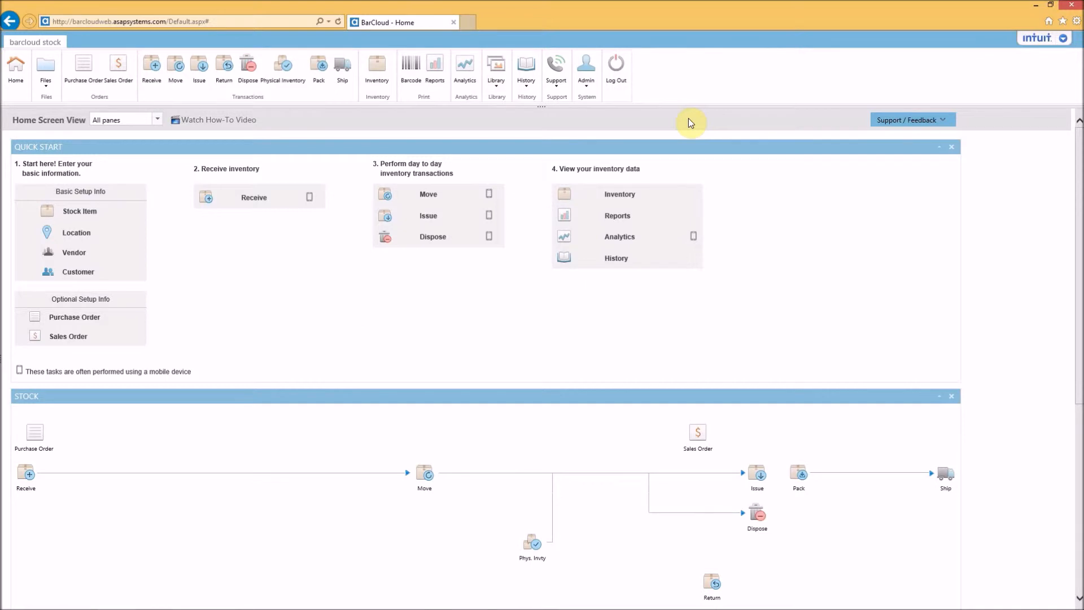
# Choose Import Data from BarCloud's Admin menu.
pyautogui.click(587, 65)
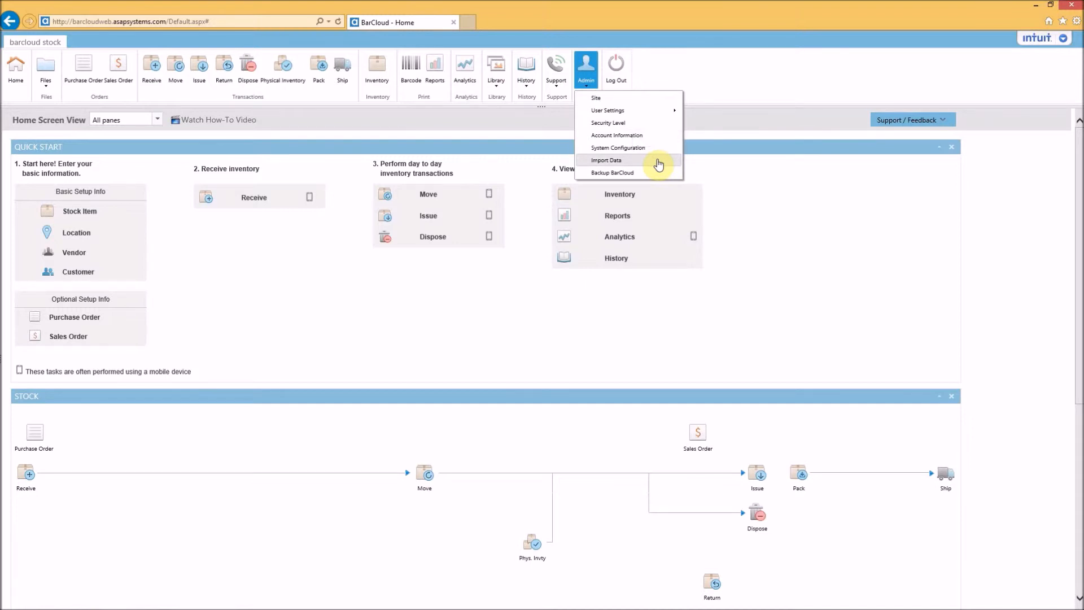
pyautogui.click(662, 168)
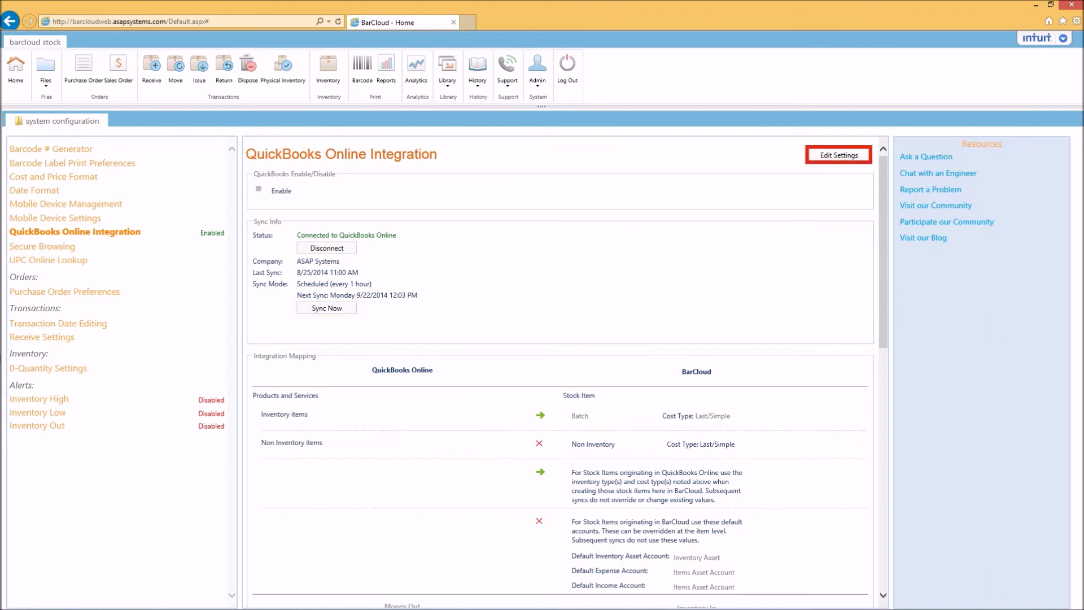
# Unlock the QuickBooks Online Integration settings for editing via Edit Settings.
pyautogui.click(839, 155)
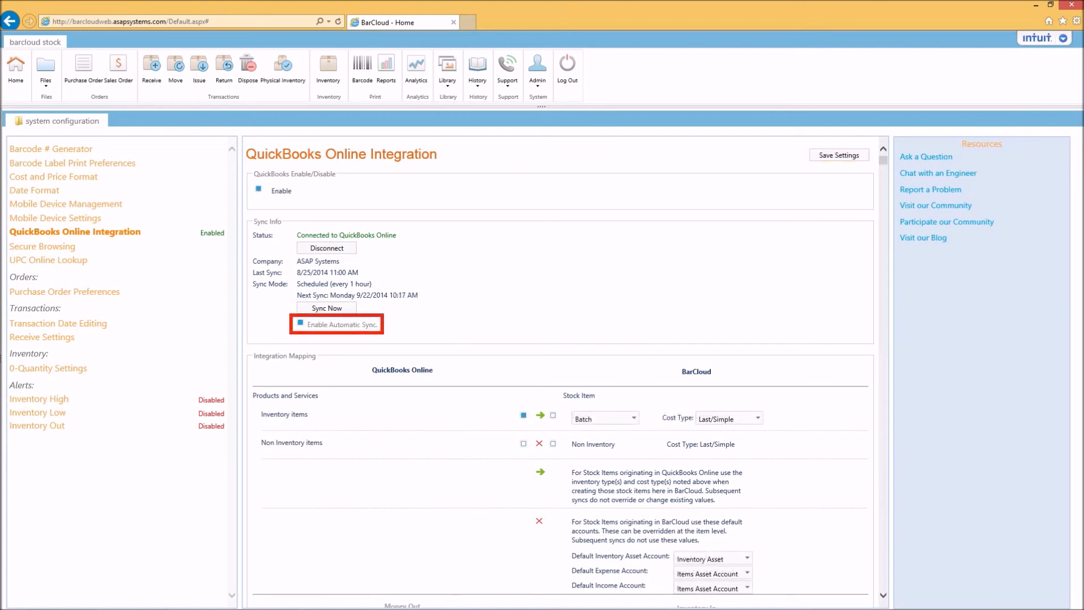